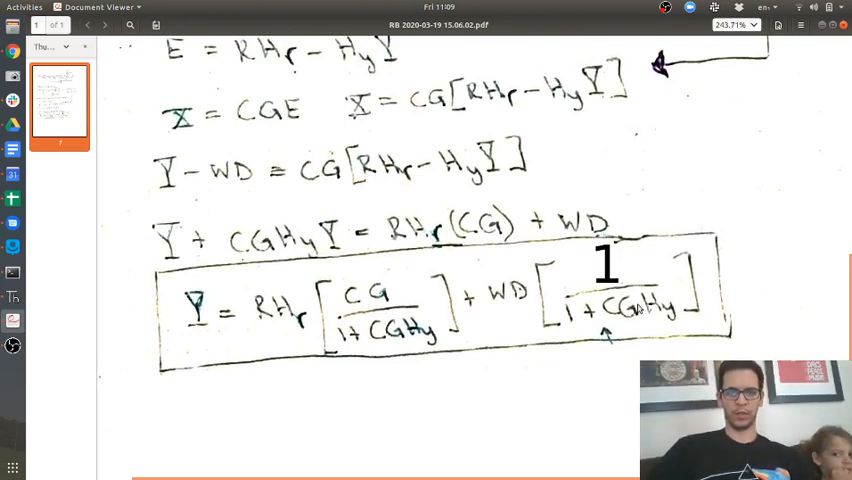
Scroll down the handwritten derivation to the boxed closed-loop equation with the disturbance term.
scroll("down", 3)
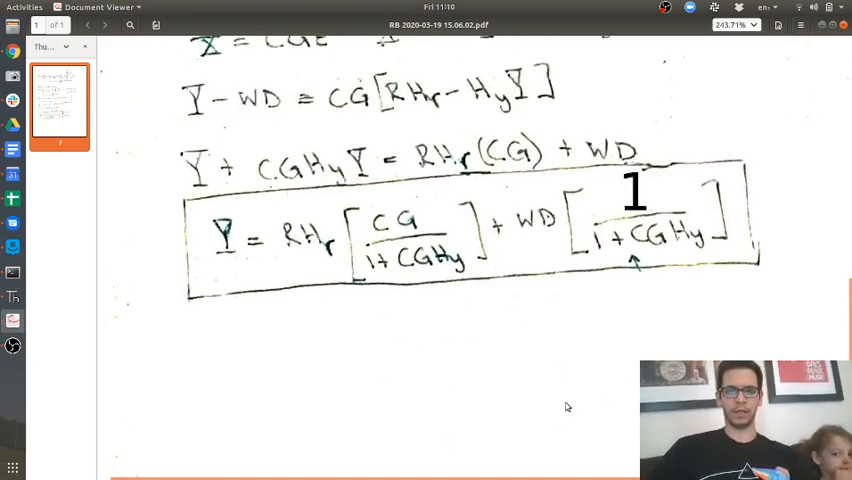
mouse_move(448, 362)
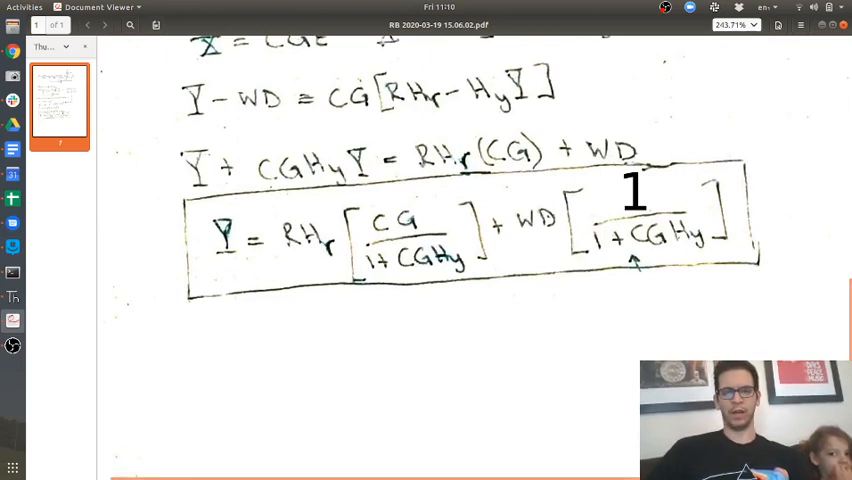
mouse_move(12, 294)
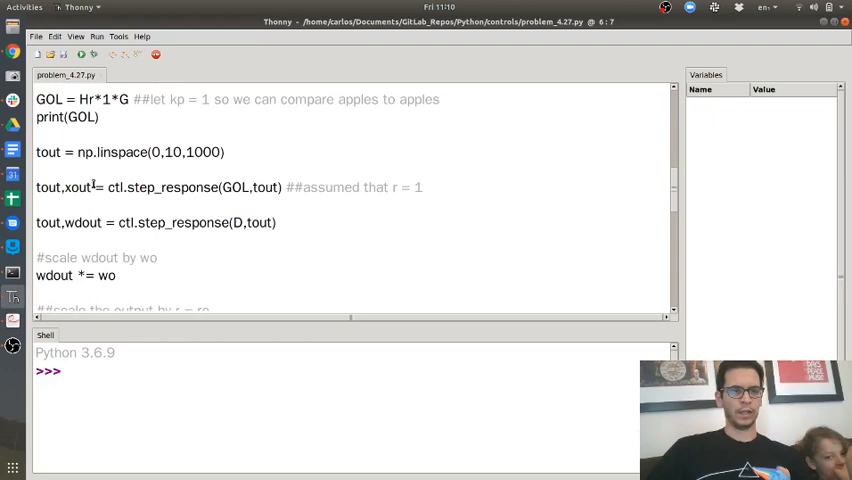
scroll("down", 3)
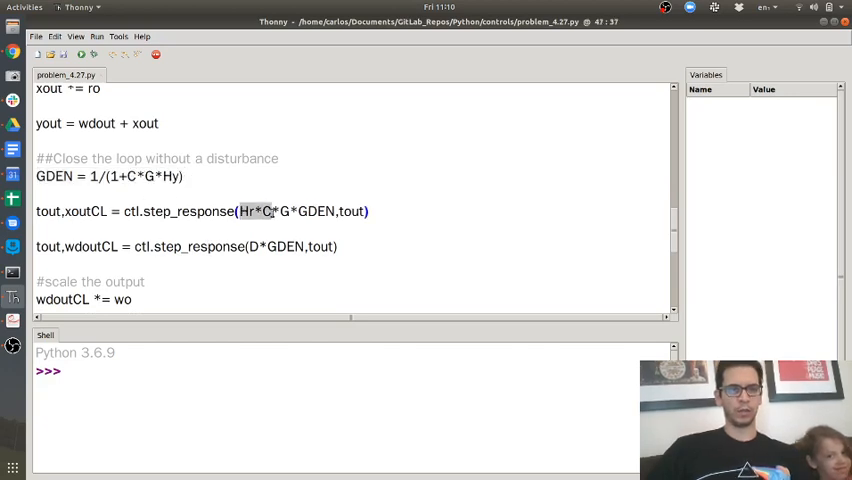
double_click(316, 212)
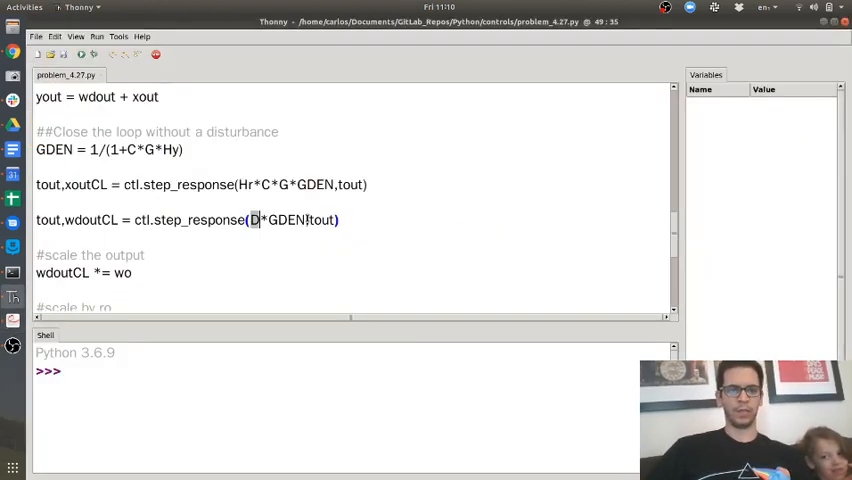
scroll("down", 3)
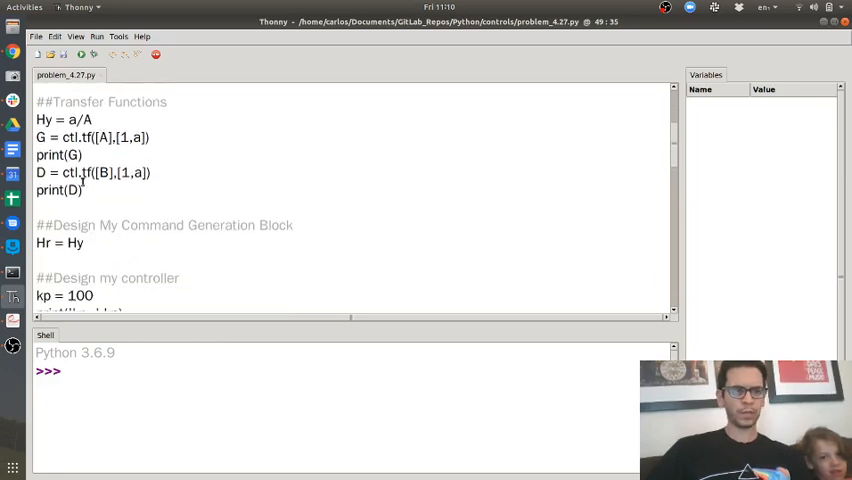
Scroll through the script to review the parameters A, B, a, ro, wo before running it.
scroll("down", 3)
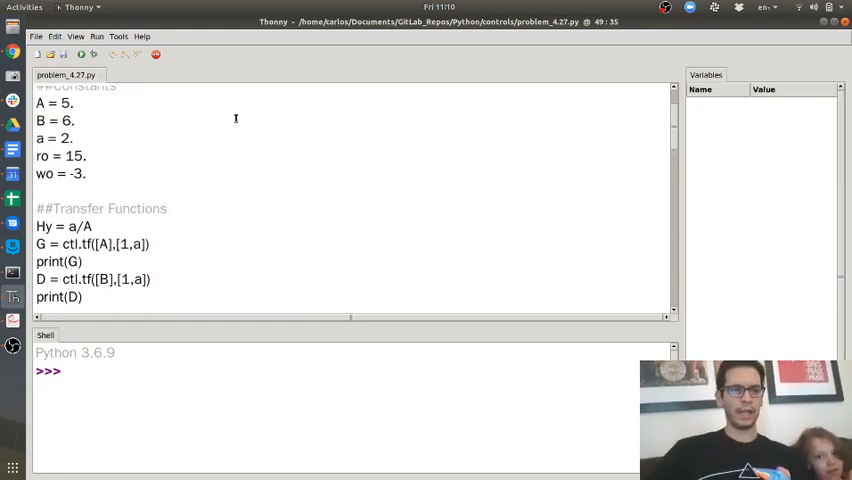
scroll("down", 3)
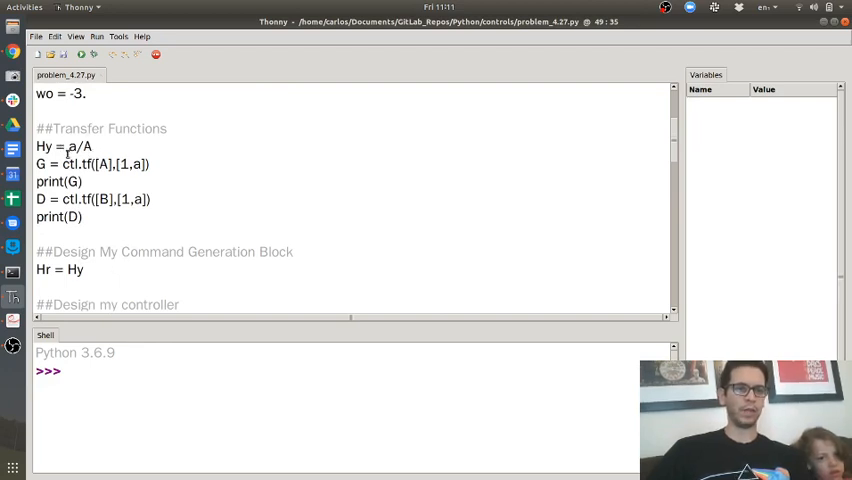
mouse_move(118, 144)
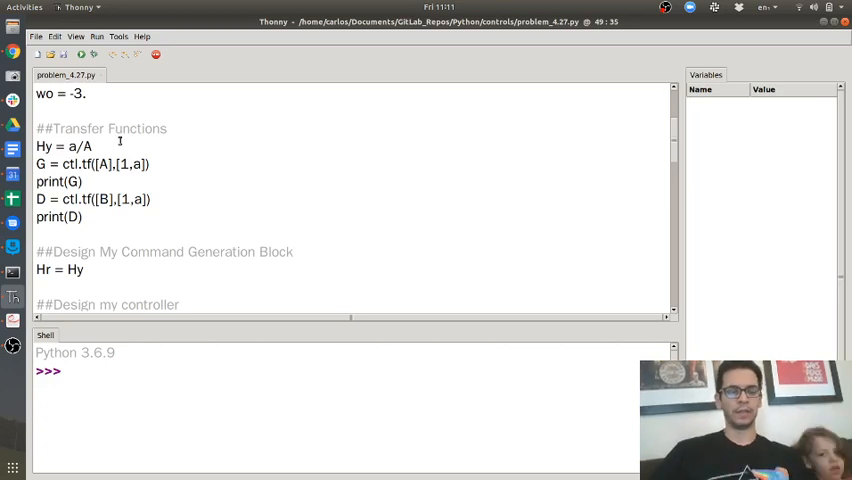
scroll("up", 3)
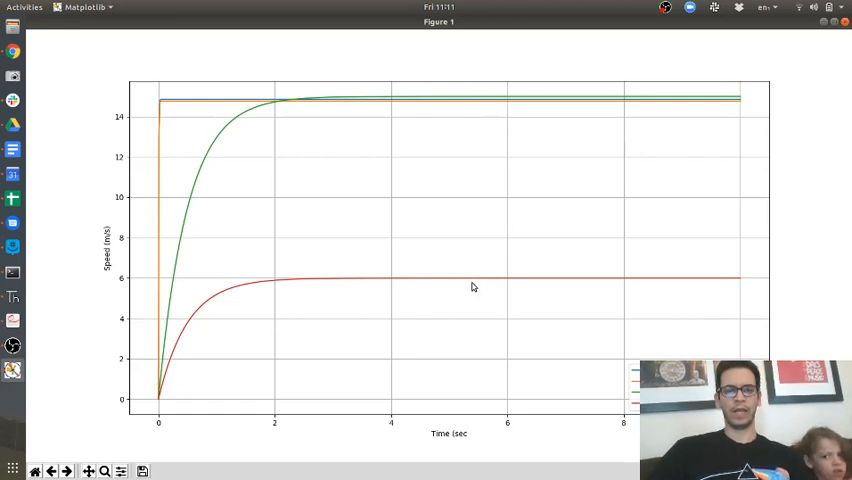
mouse_move(514, 264)
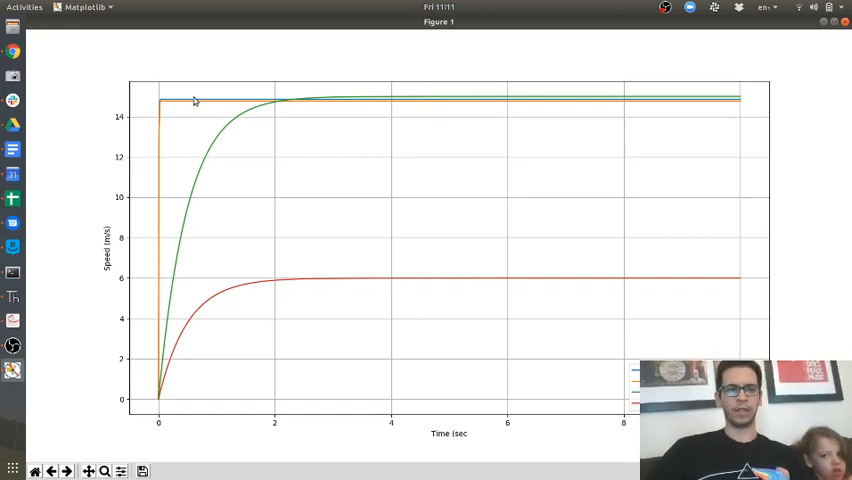
mouse_move(204, 100)
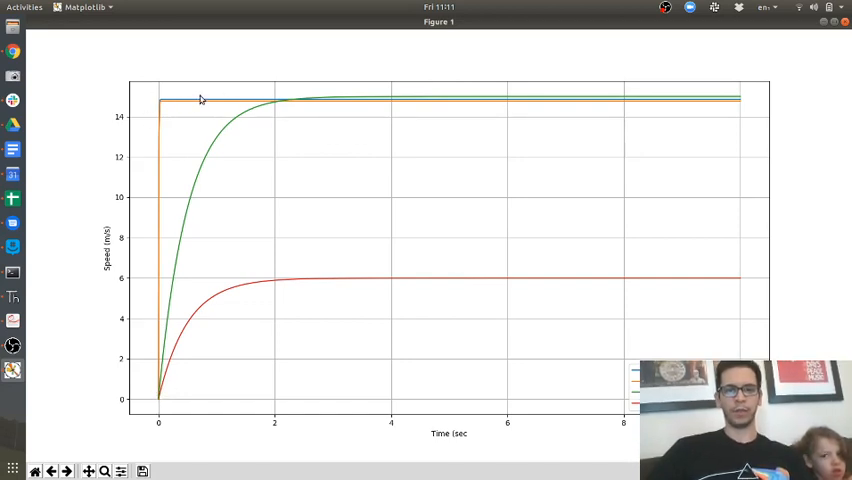
mouse_move(208, 102)
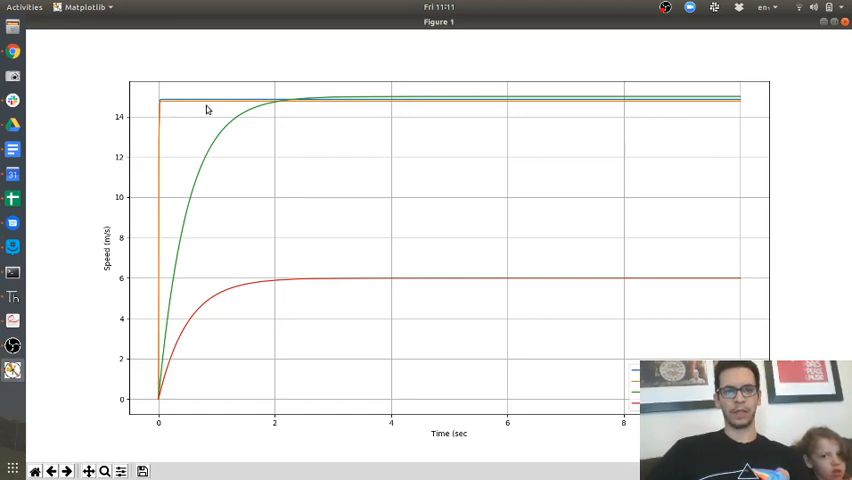
mouse_move(212, 90)
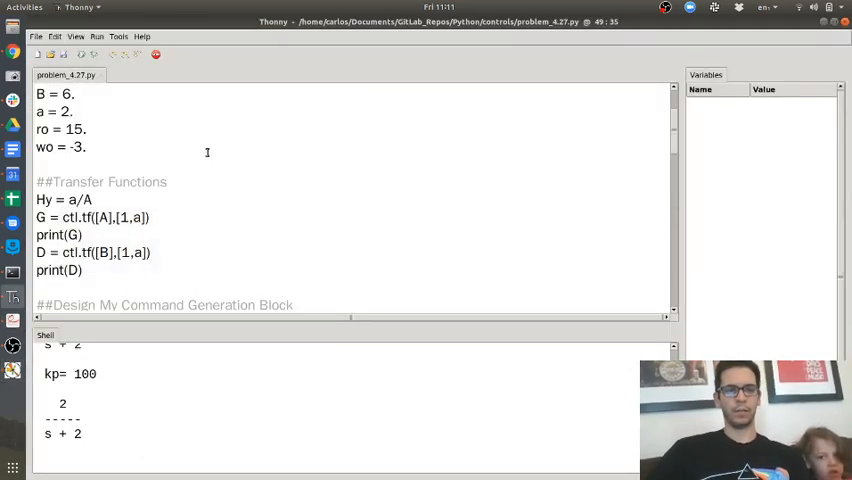
mouse_move(102, 164)
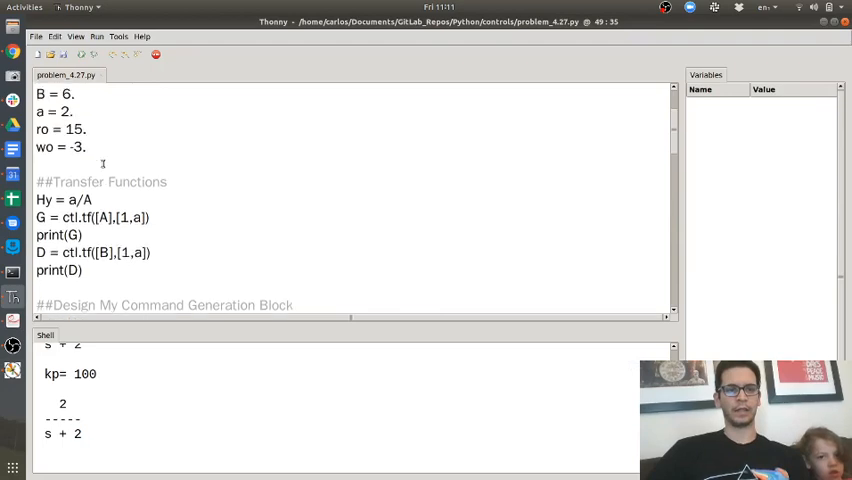